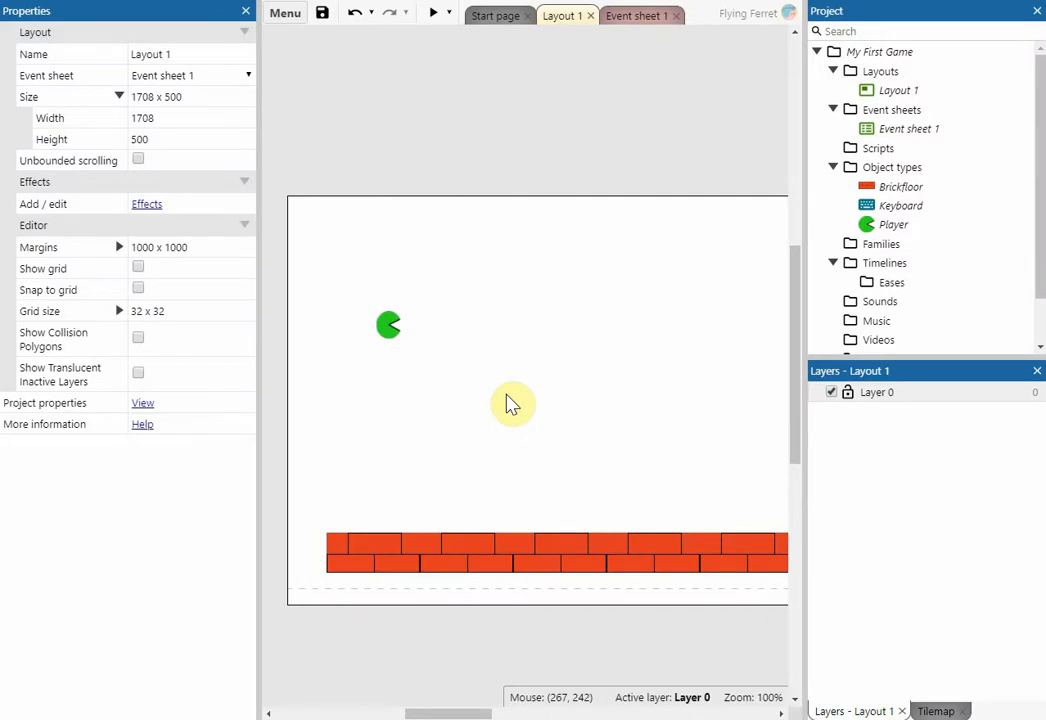
mouse_move(508, 344)
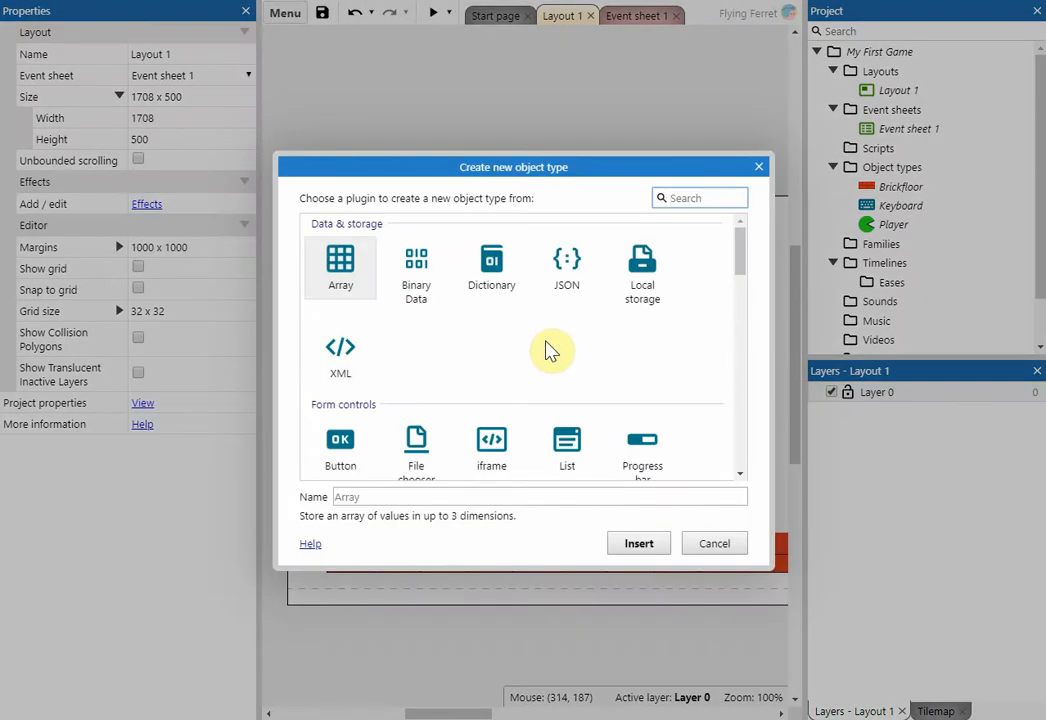
Insert a new Sprite object type named Enemy1, which opens its empty image for editing.
scroll("down", 3)
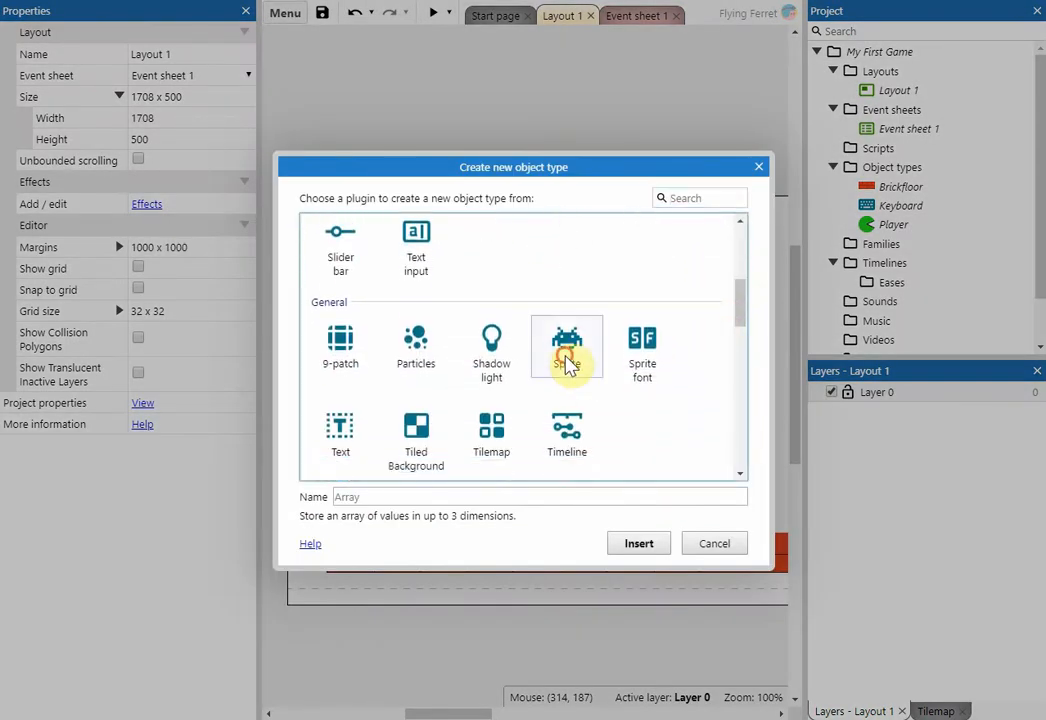
left_click(566, 344)
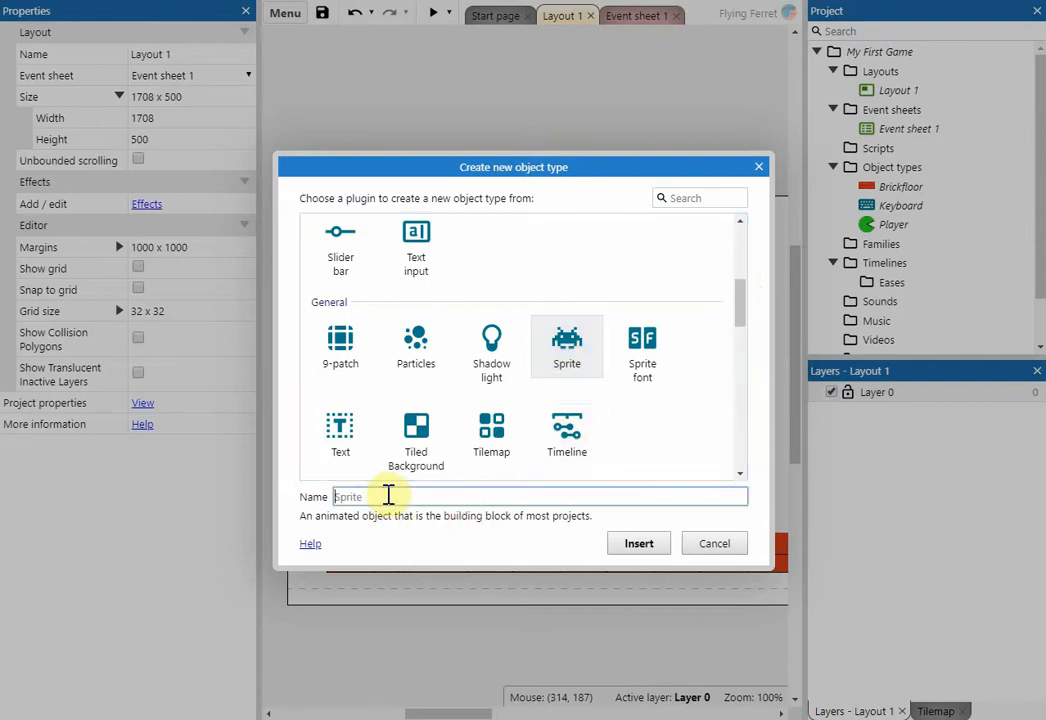
type("Enemy")
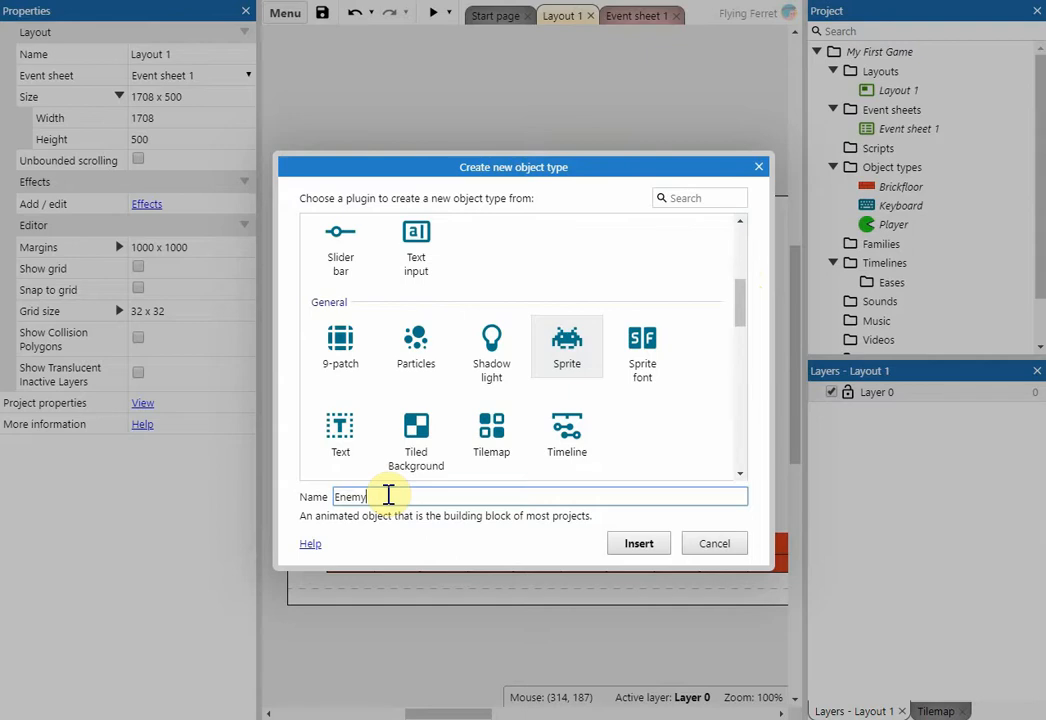
left_click(638, 544)
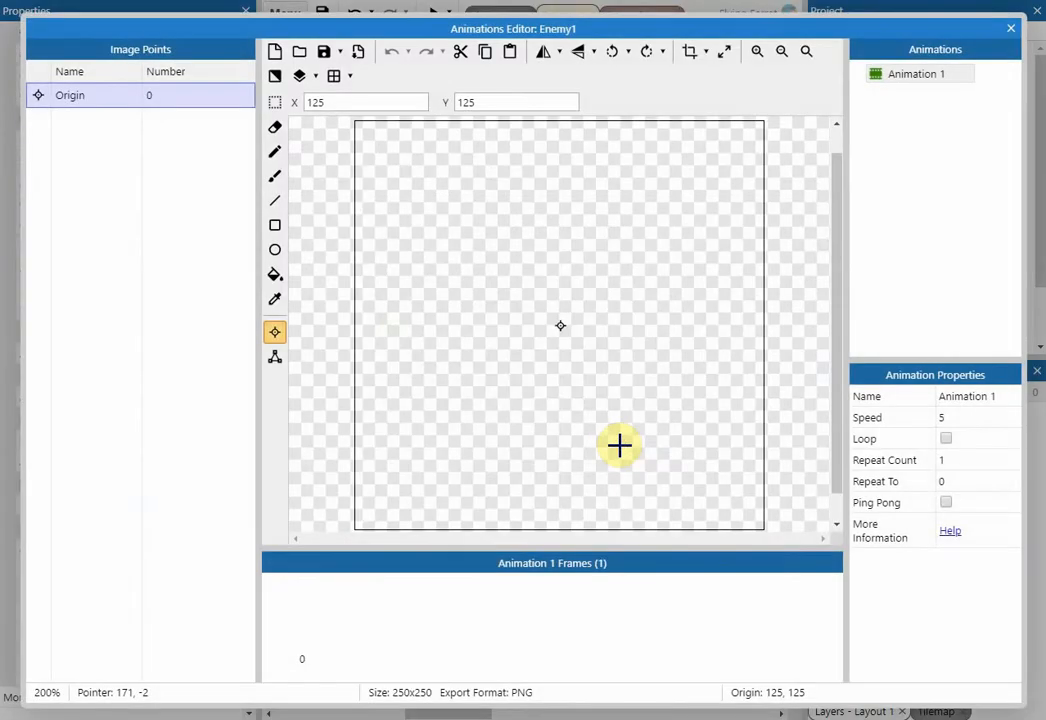
Draw a tall red rectangle as Enemy1's image, crop transparent edges and close the editor.
left_click(274, 224)
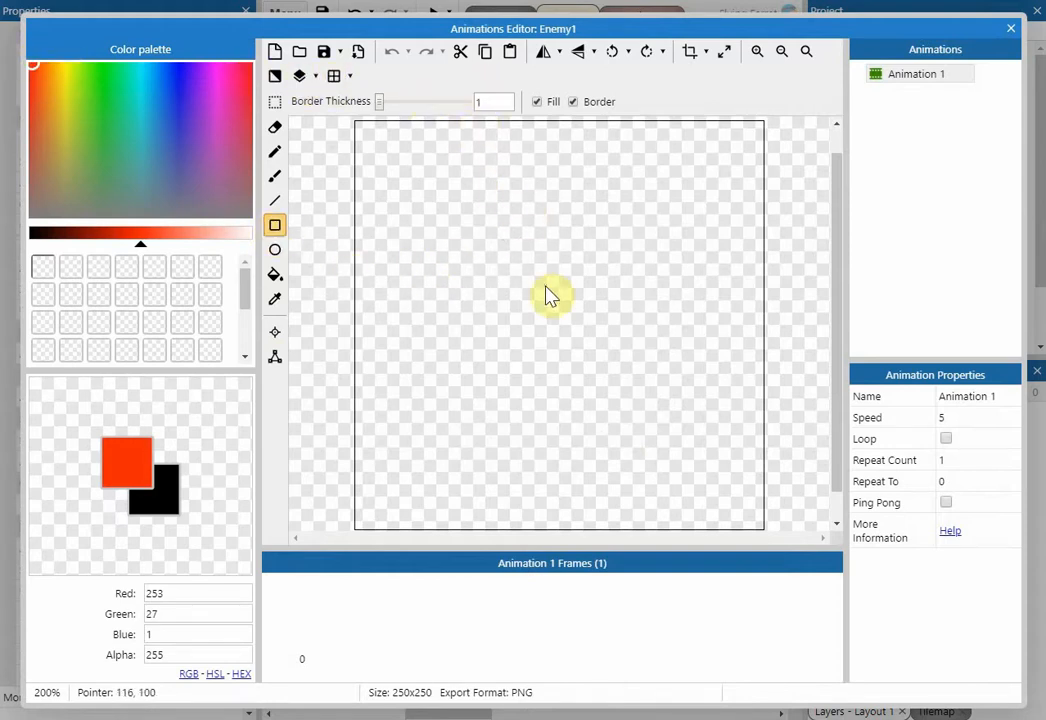
left_click_drag(532, 276, 614, 408)
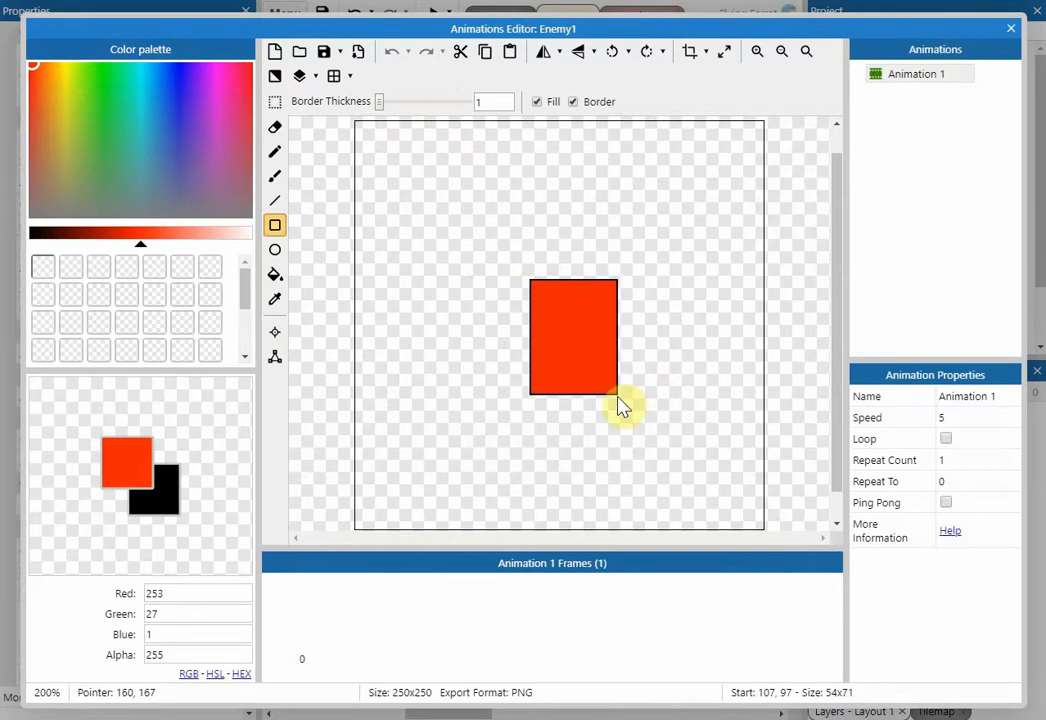
left_click_drag(616, 404, 600, 476)
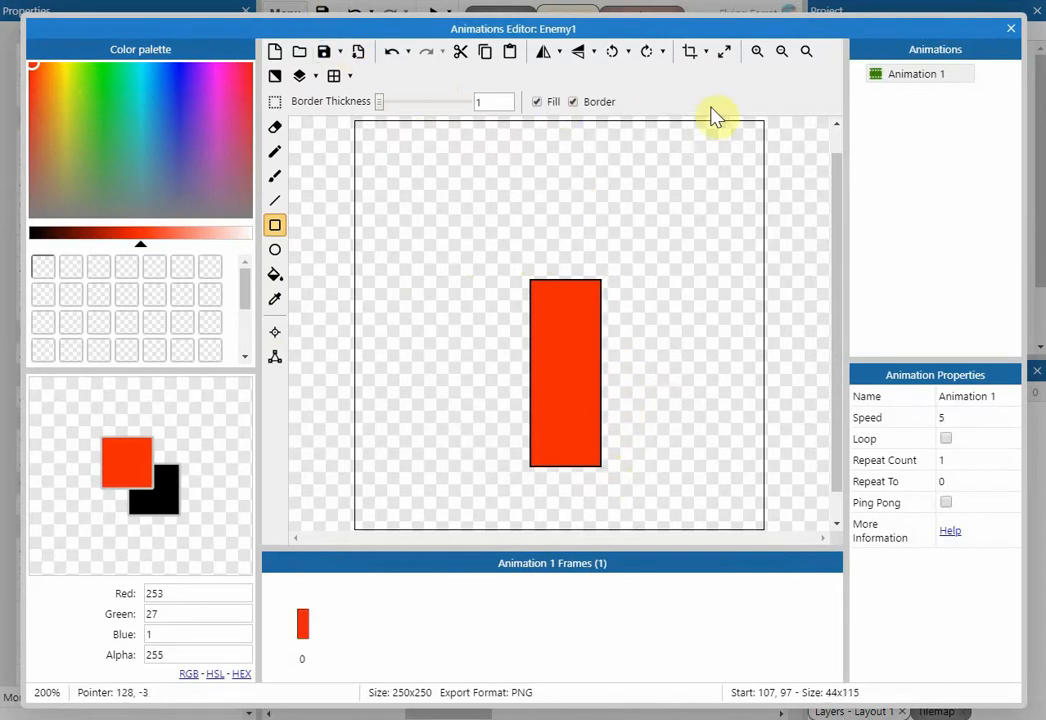
mouse_move(690, 52)
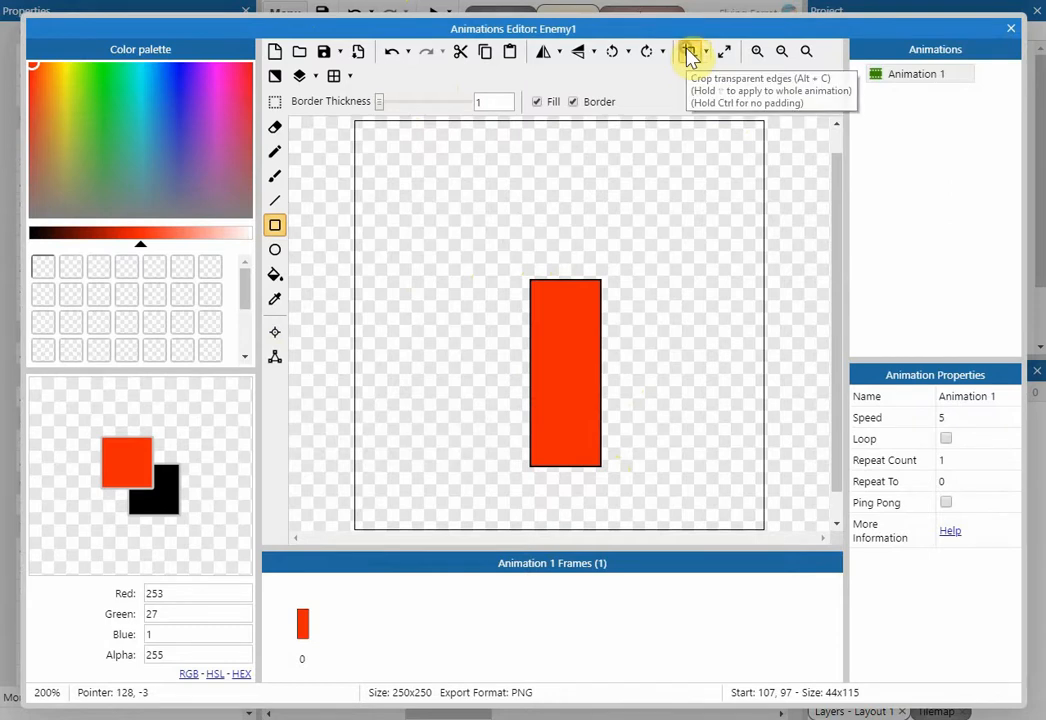
left_click(686, 52)
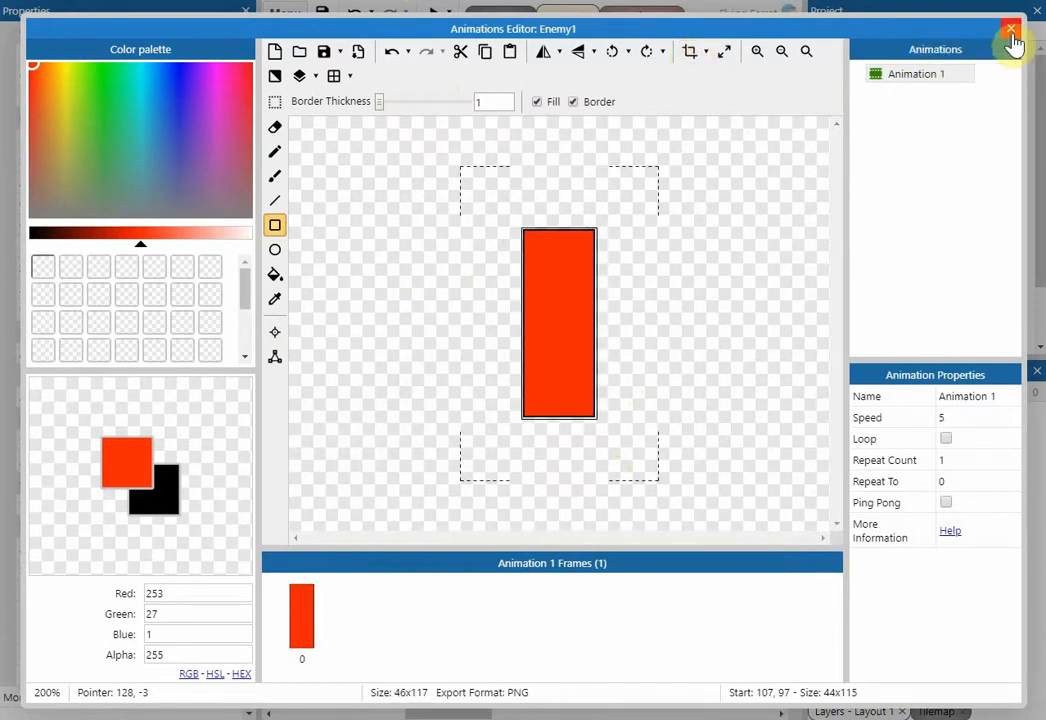
left_click(1012, 28)
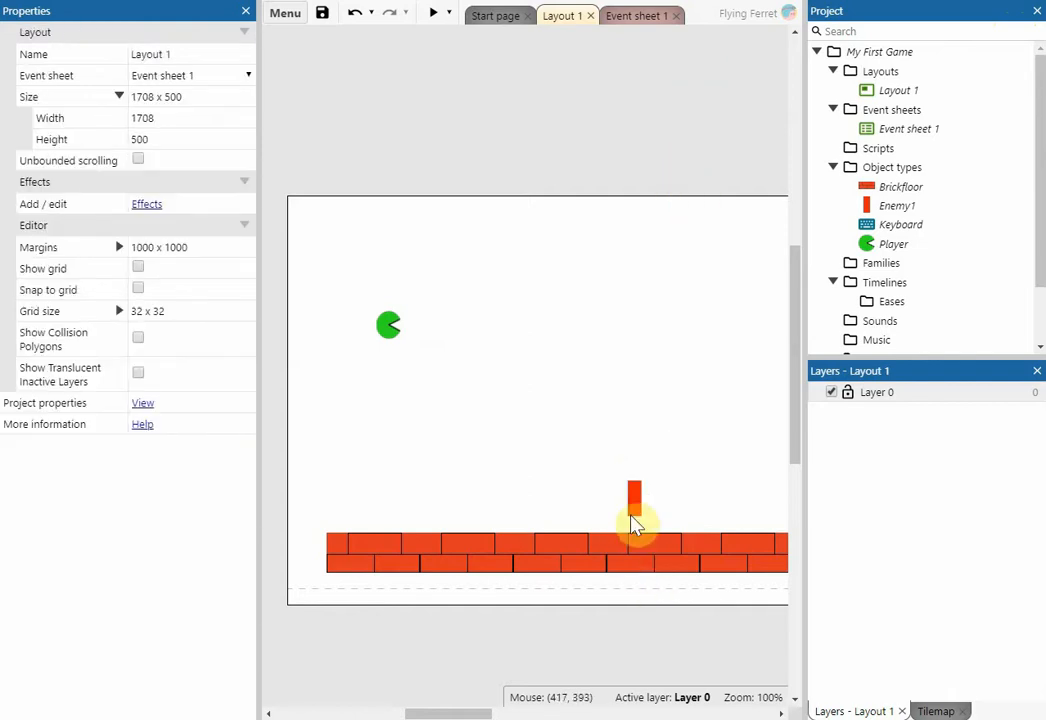
Select the placed Enemy1 instance and open its context menu.
left_click(634, 508)
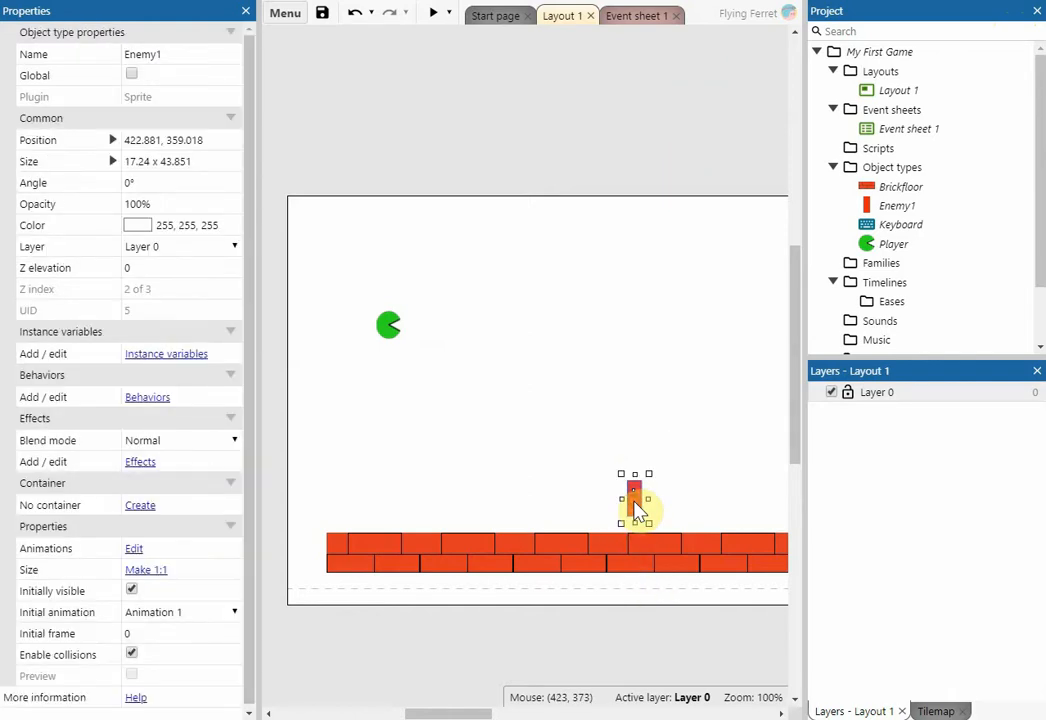
mouse_move(638, 512)
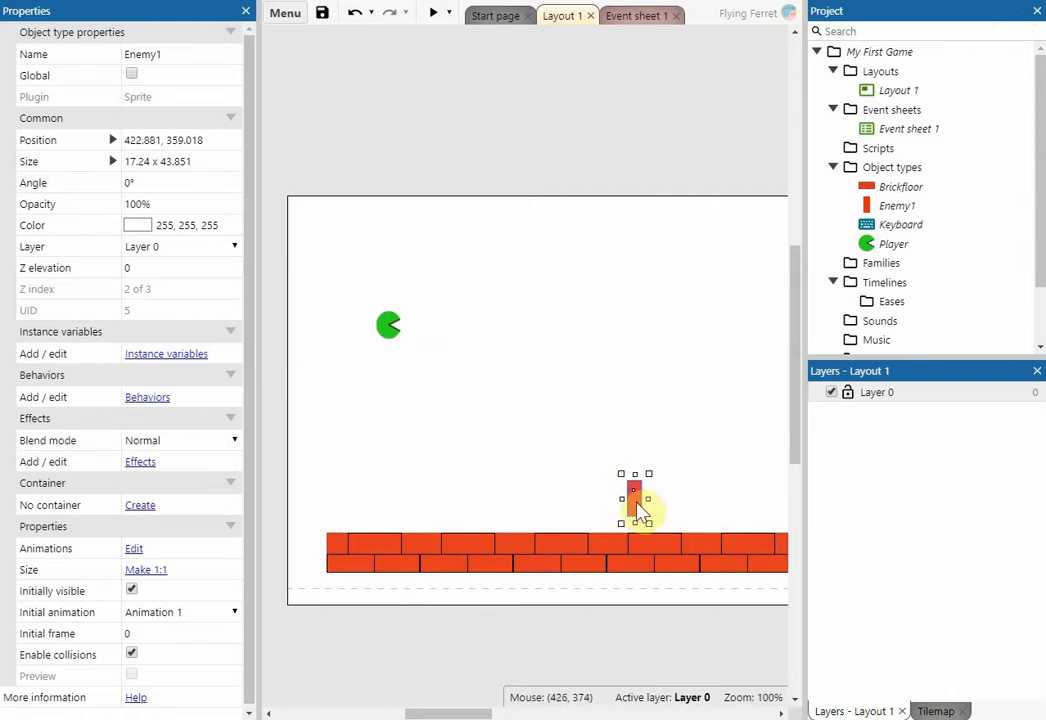
right_click(632, 496)
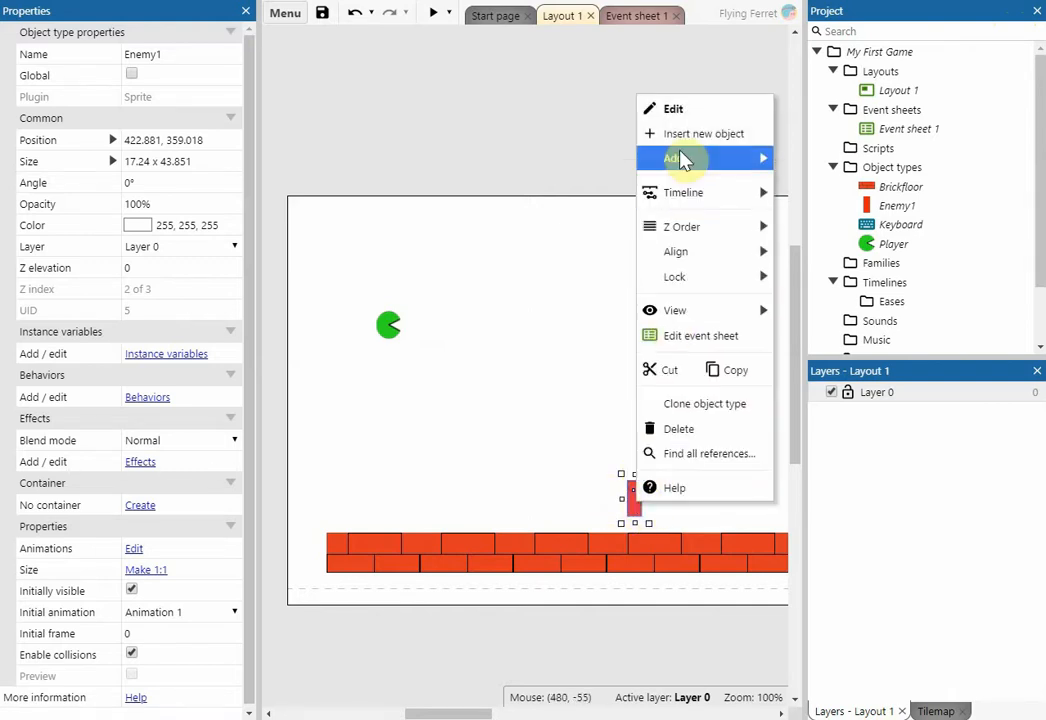
mouse_move(676, 336)
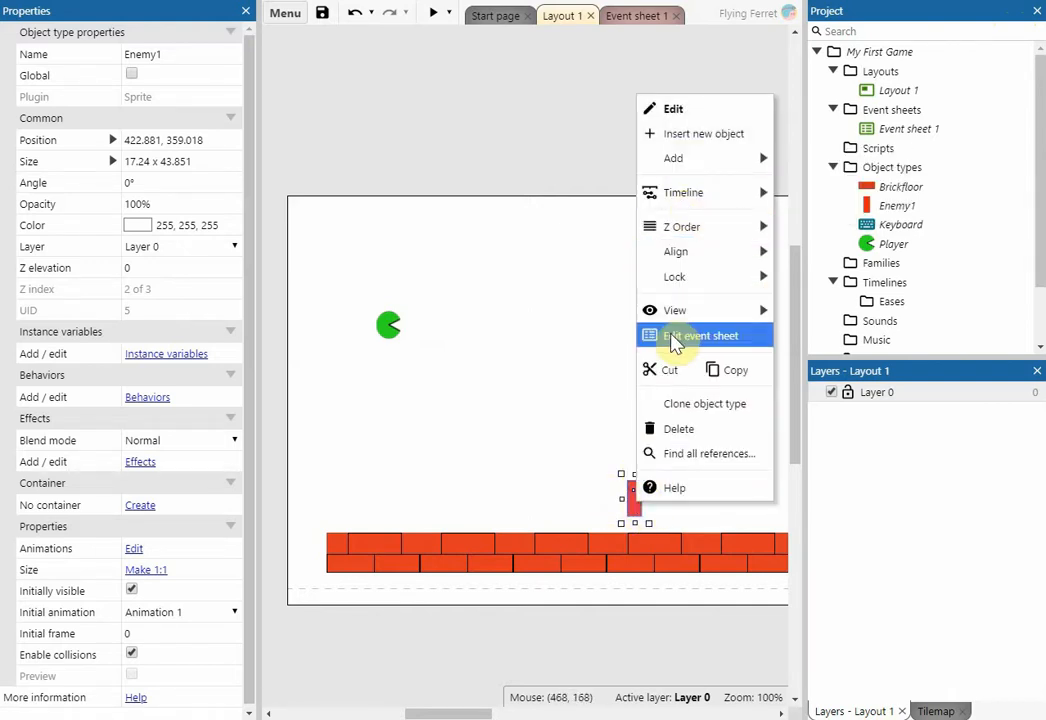
On the event sheet, start a new event with Player's 'On collision with another object' condition.
left_click(704, 336)
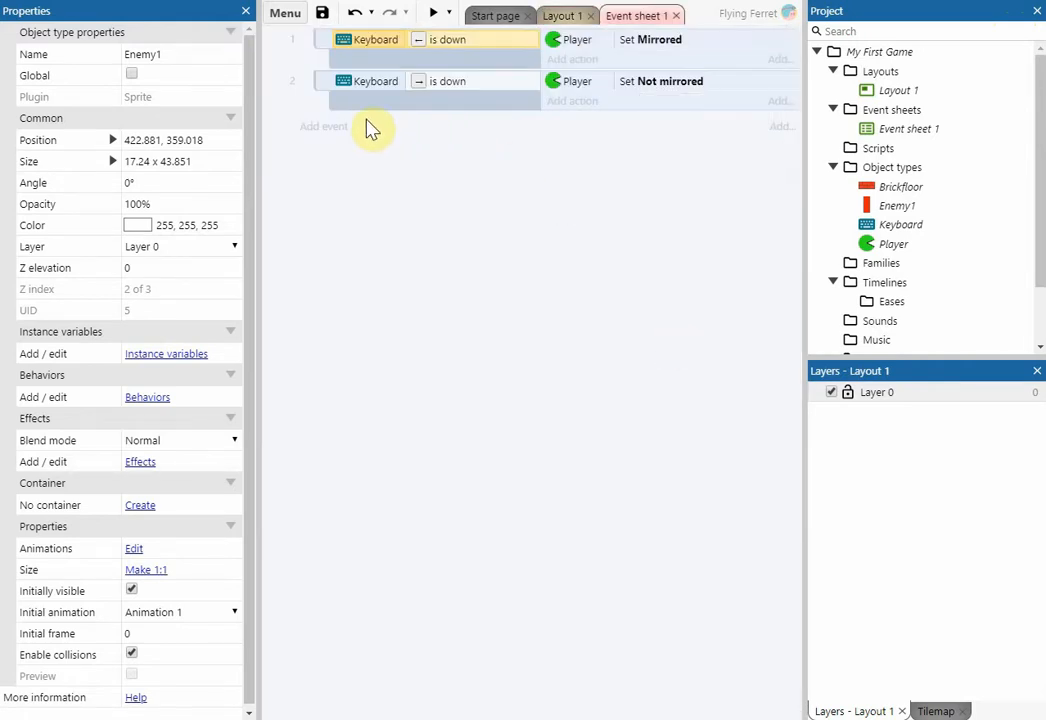
left_click(324, 126)
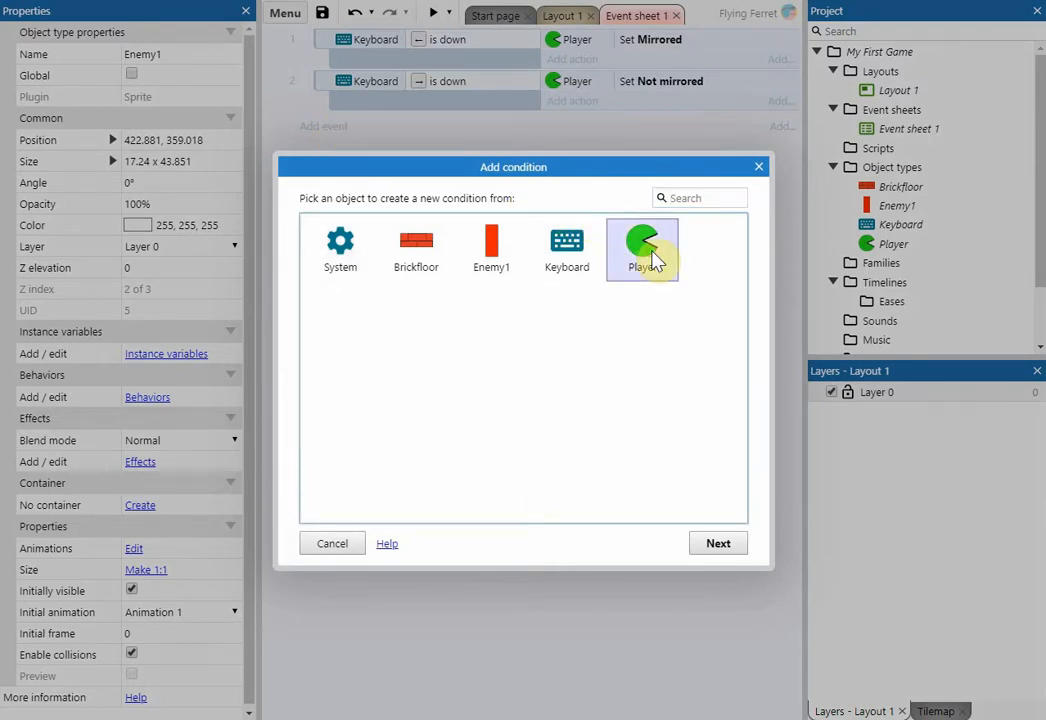
left_click(642, 248)
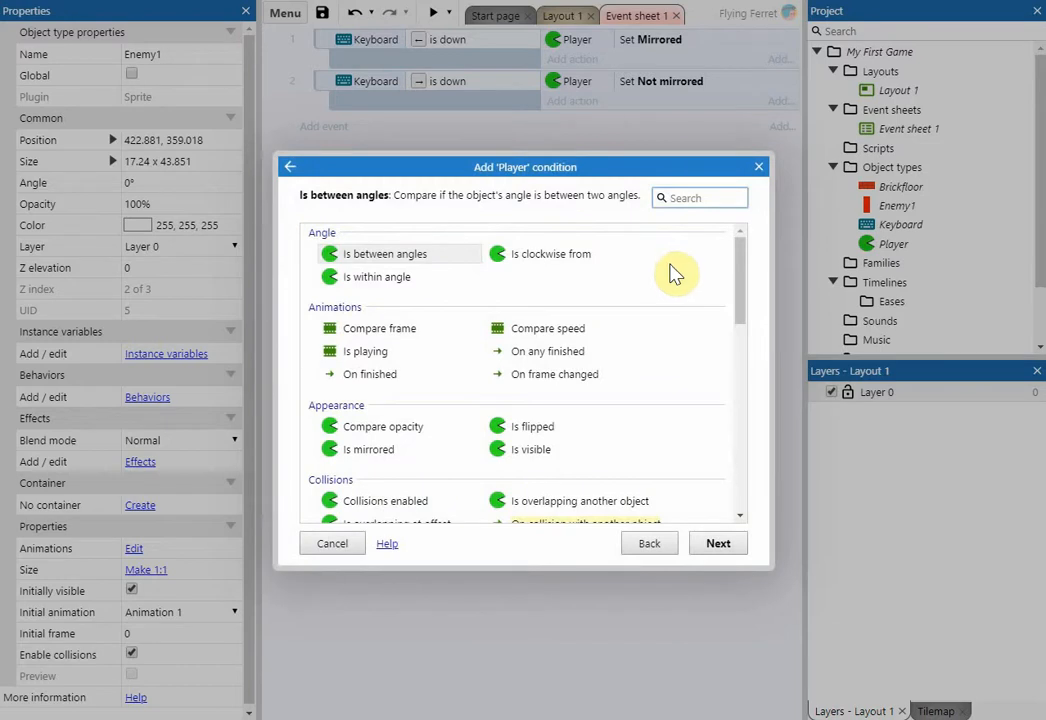
scroll("down", 3)
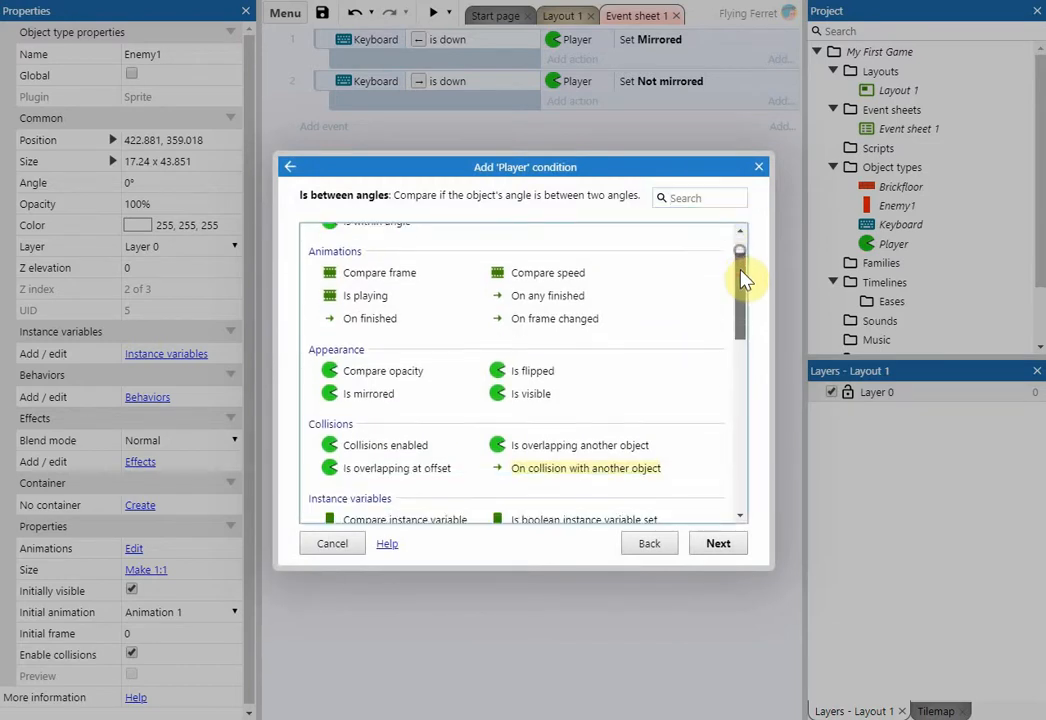
scroll("down", 3)
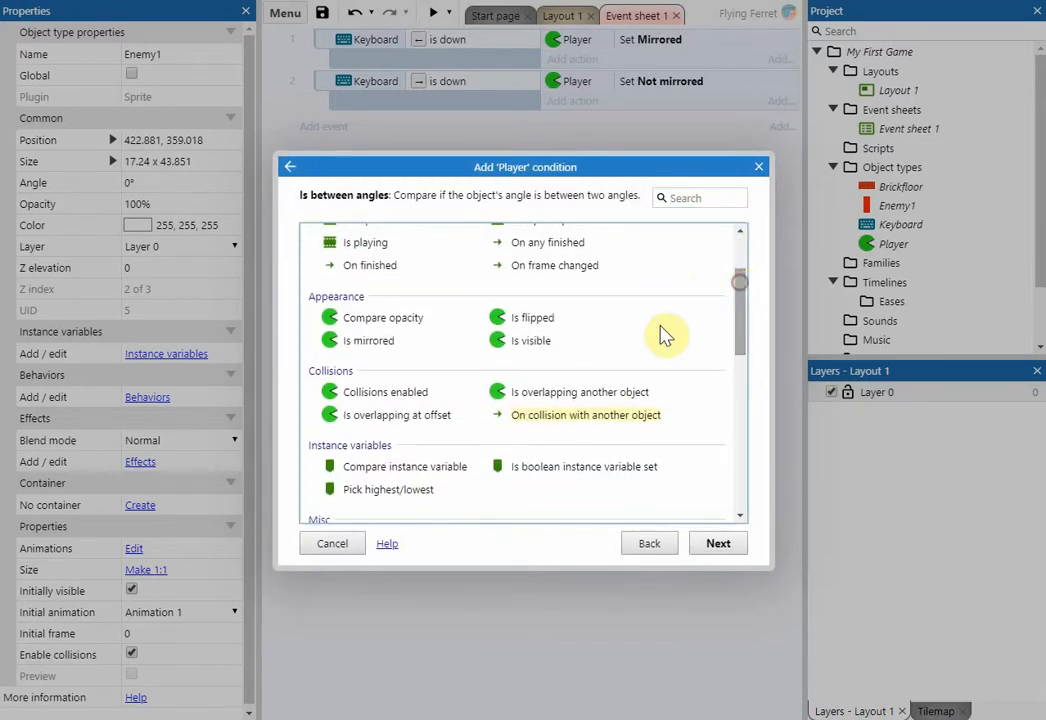
left_click(584, 414)
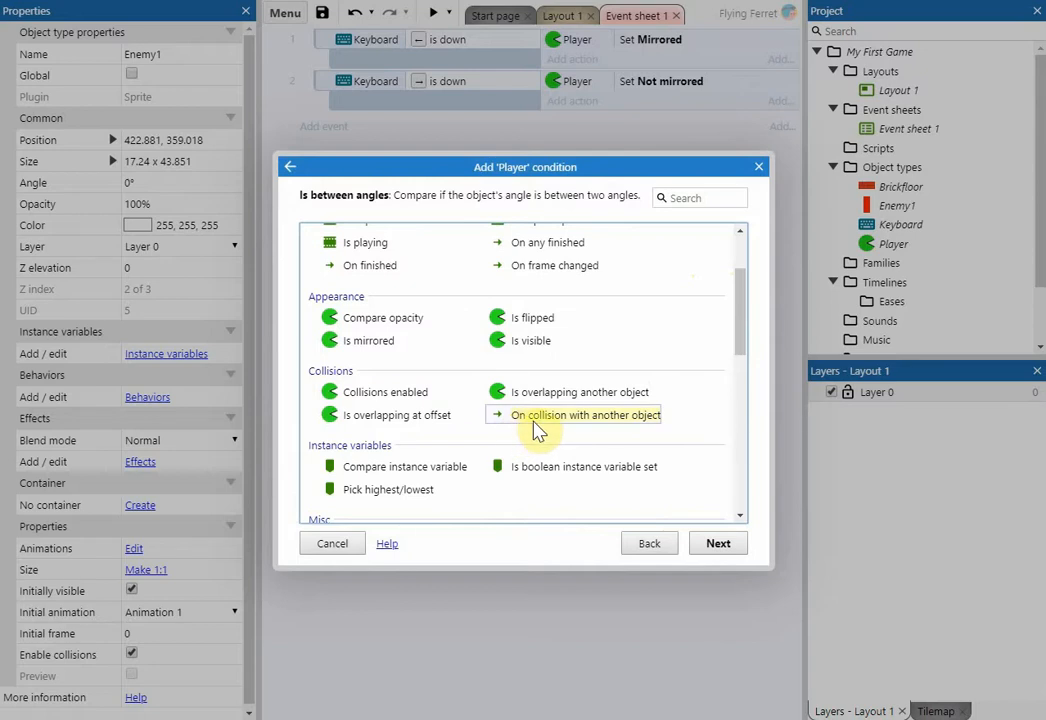
Set Enemy1 as the object Player collides with and confirm the condition.
left_click(580, 414)
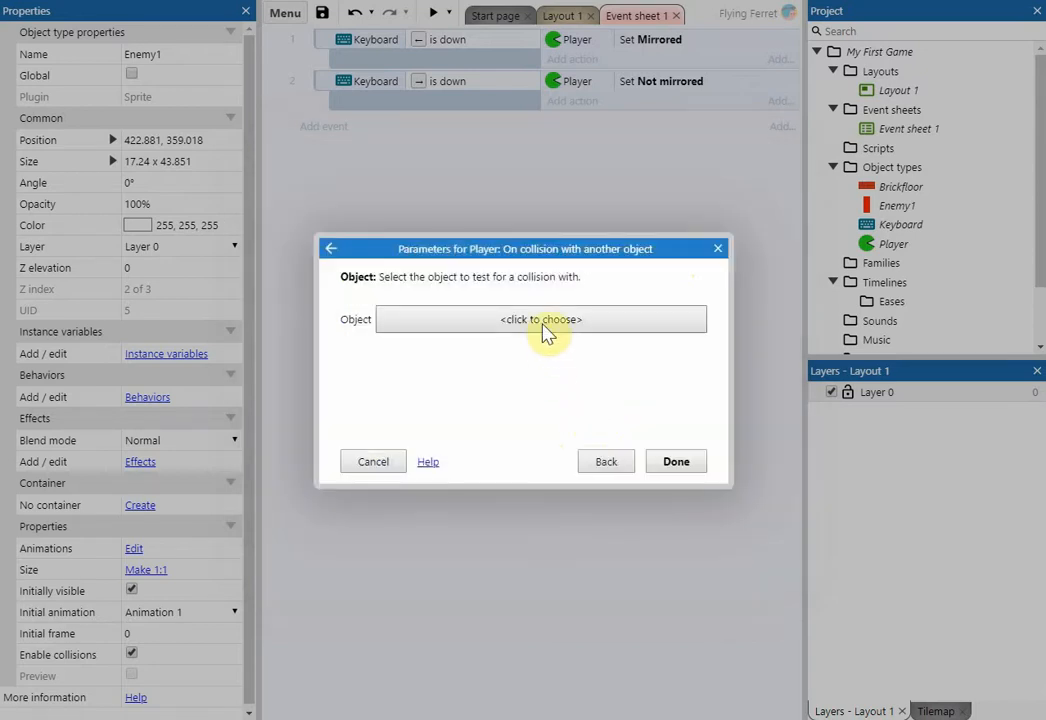
left_click(540, 320)
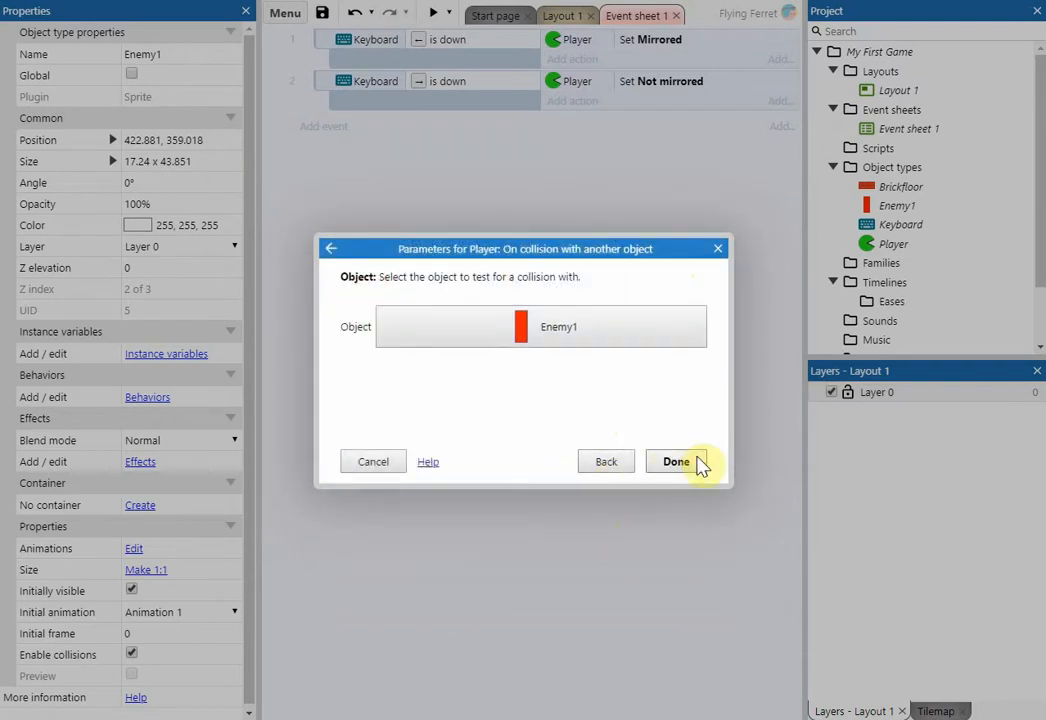
left_click(674, 460)
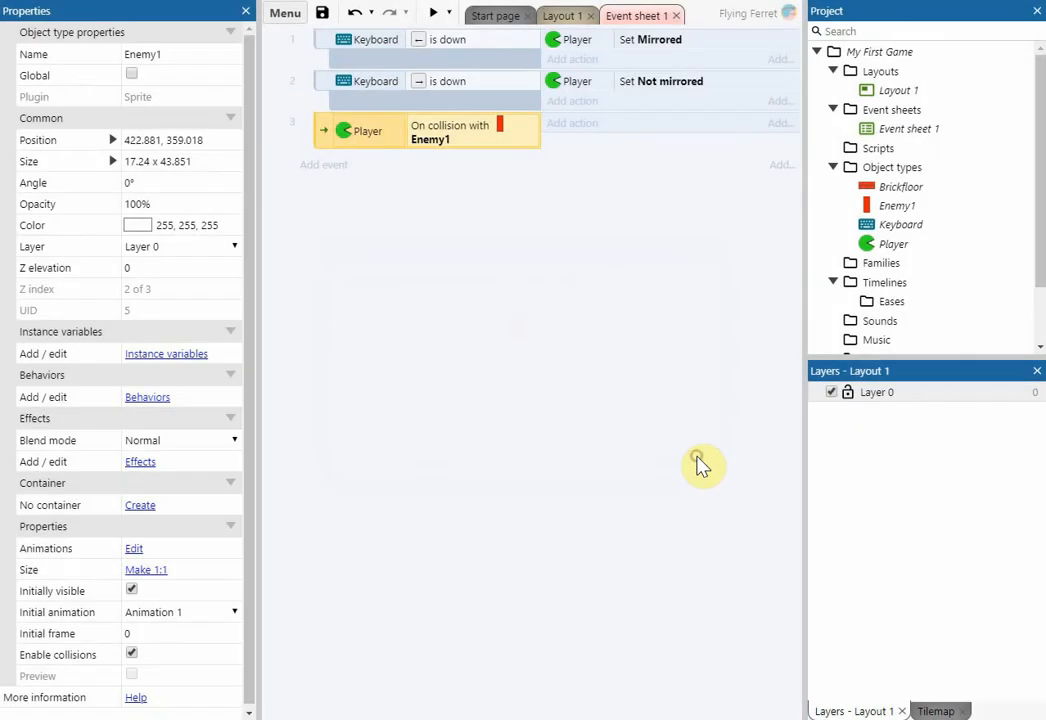
mouse_move(352, 150)
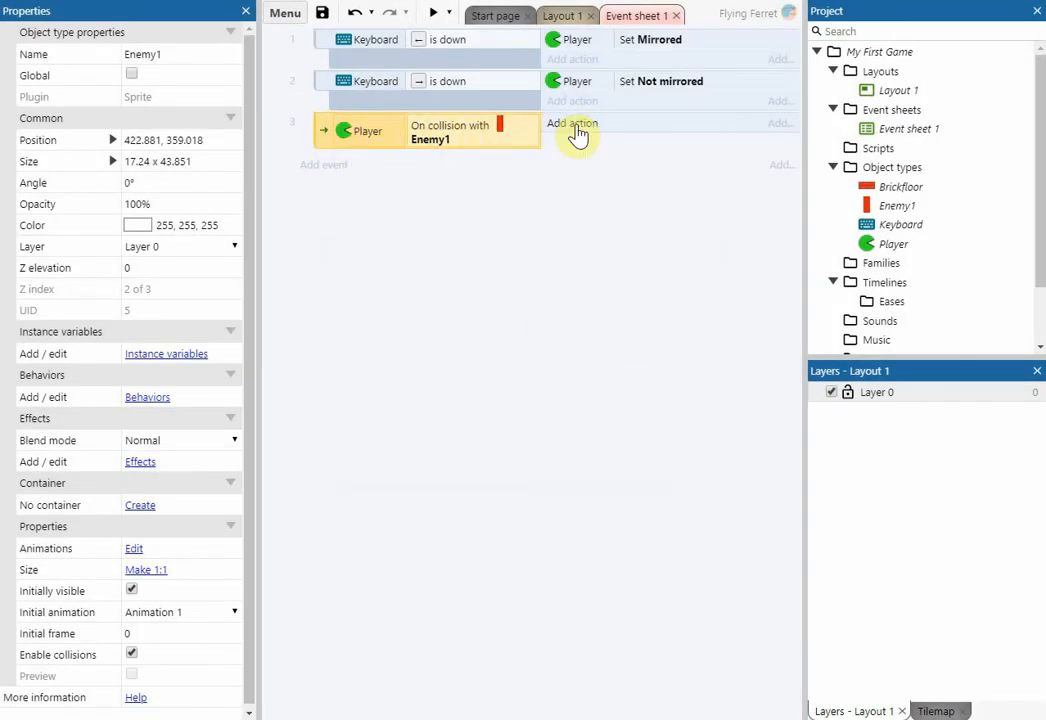
Add a Destroy action on Player to the Player-collides-with-Enemy1 event.
left_click(572, 124)
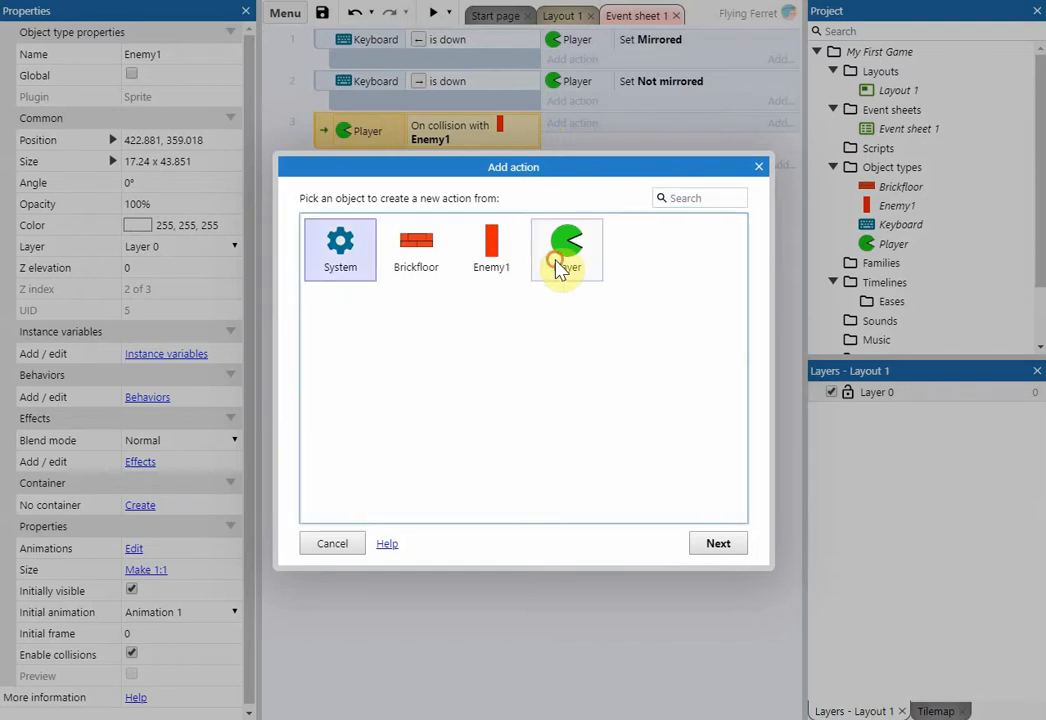
left_click(564, 248)
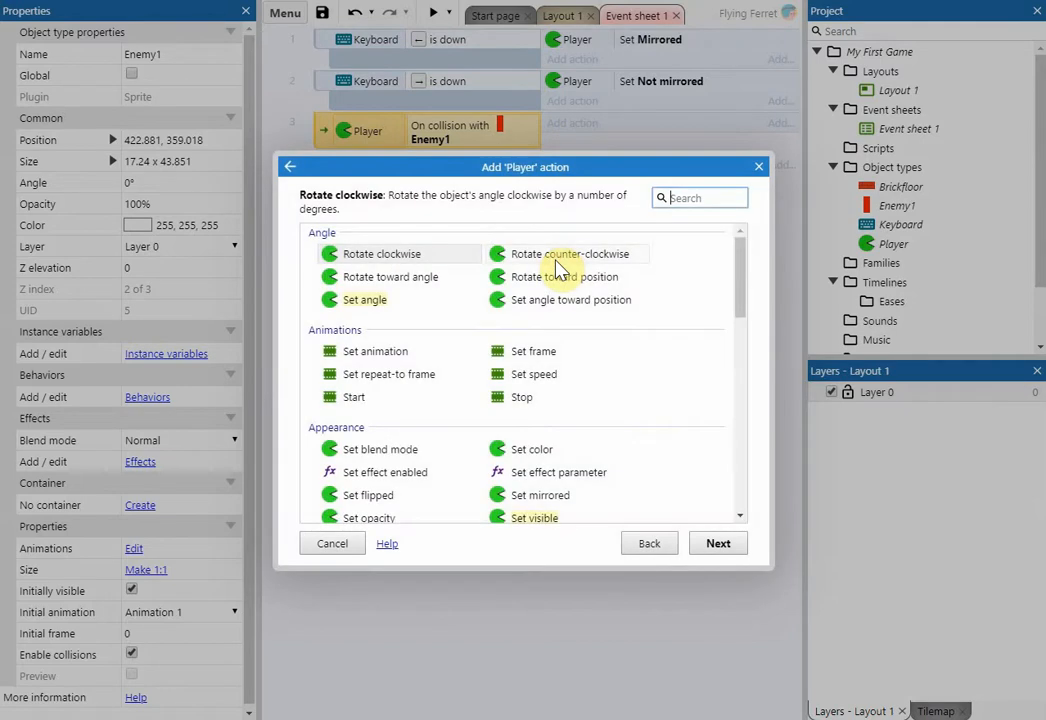
mouse_move(766, 308)
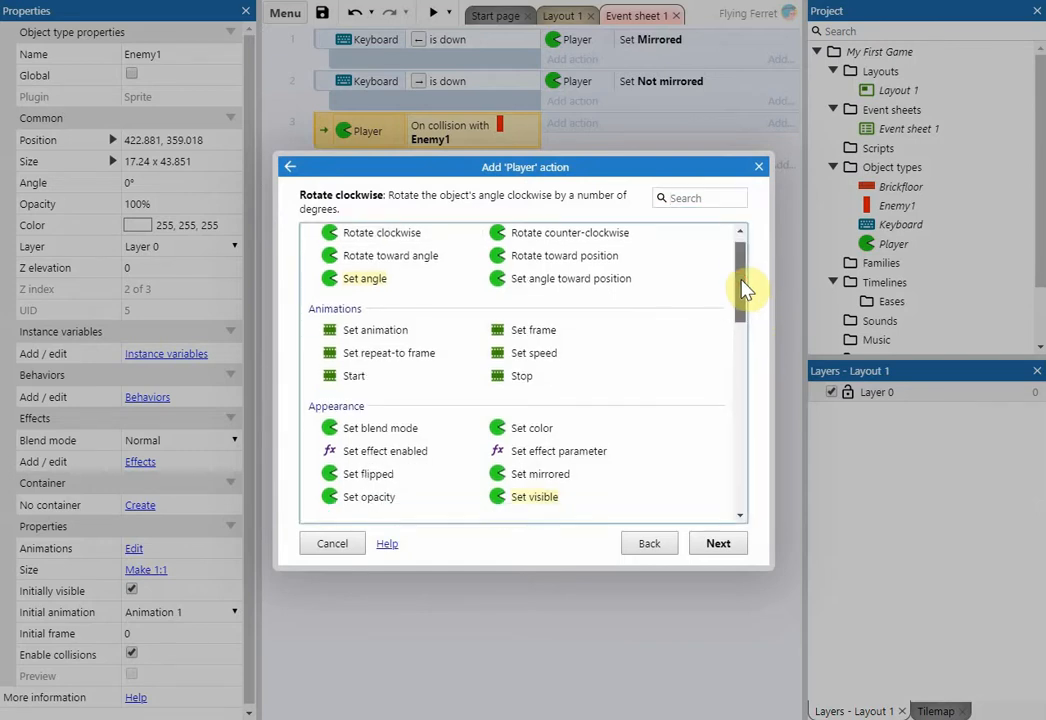
scroll("down", 3)
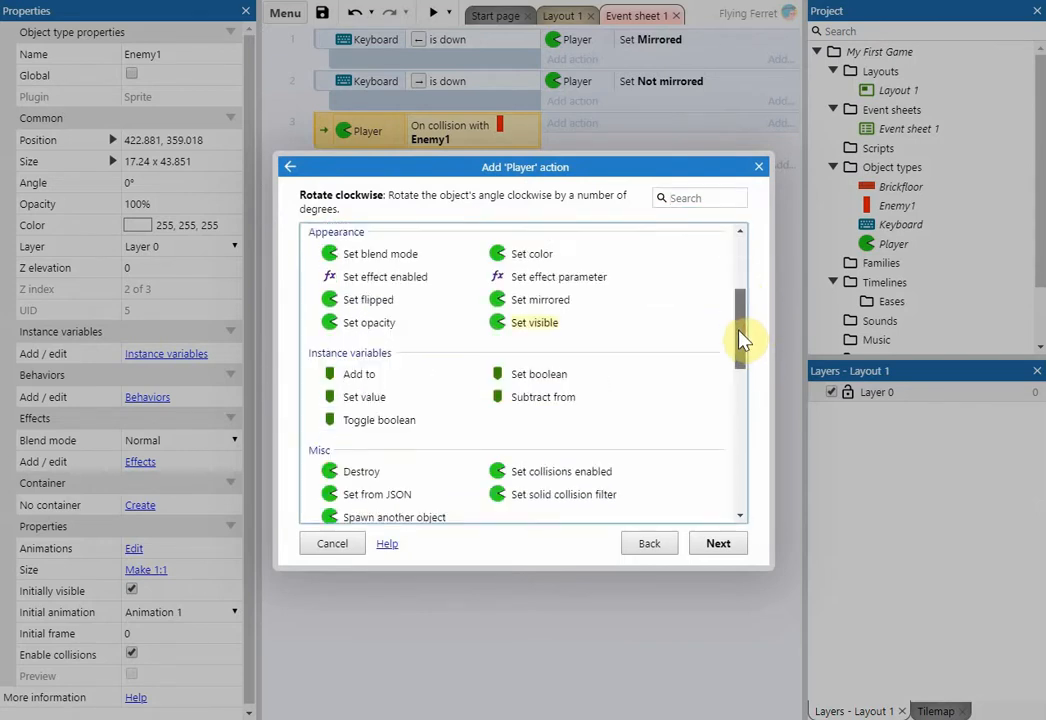
scroll("down", 3)
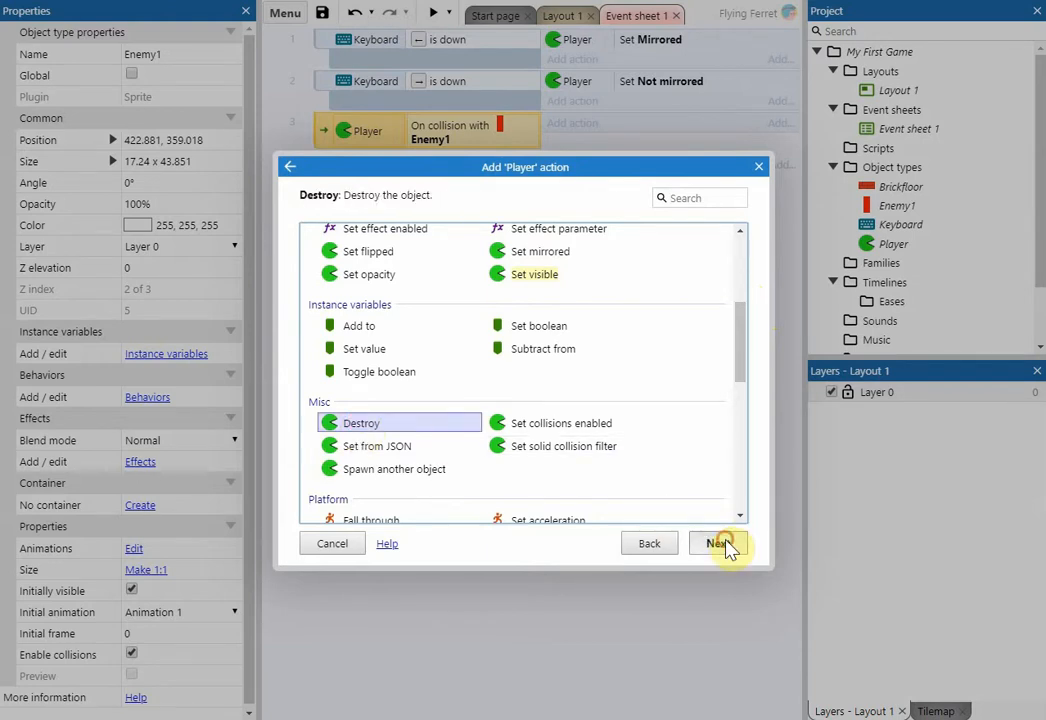
left_click(718, 544)
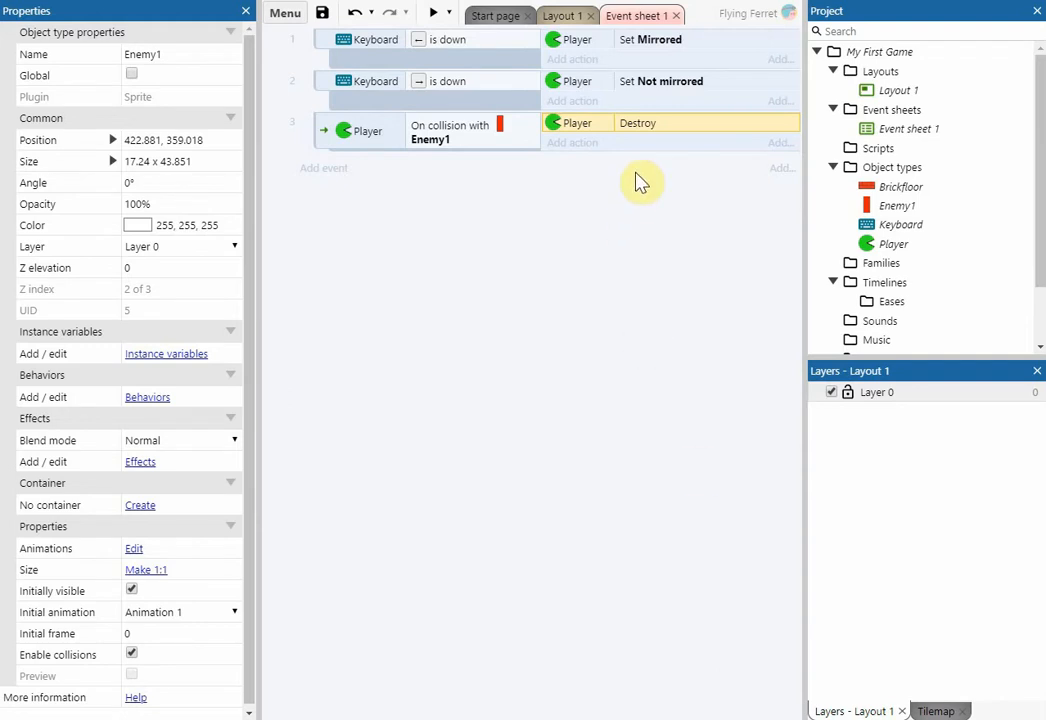
Launch a browser preview of the game.
left_click(432, 12)
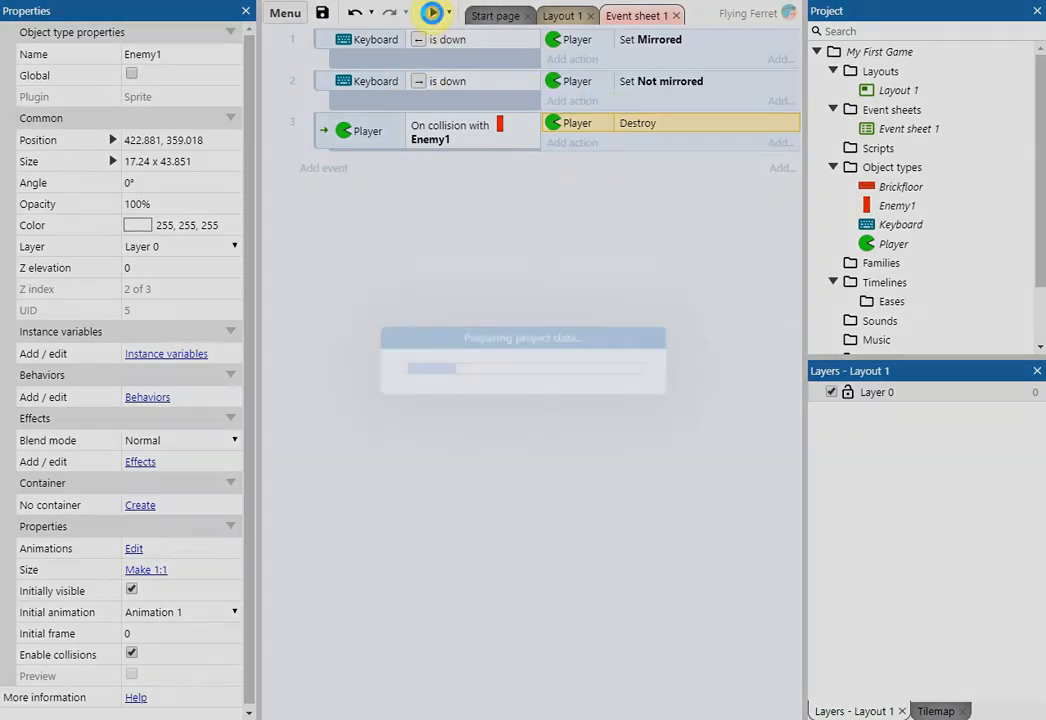
left_click(420, 16)
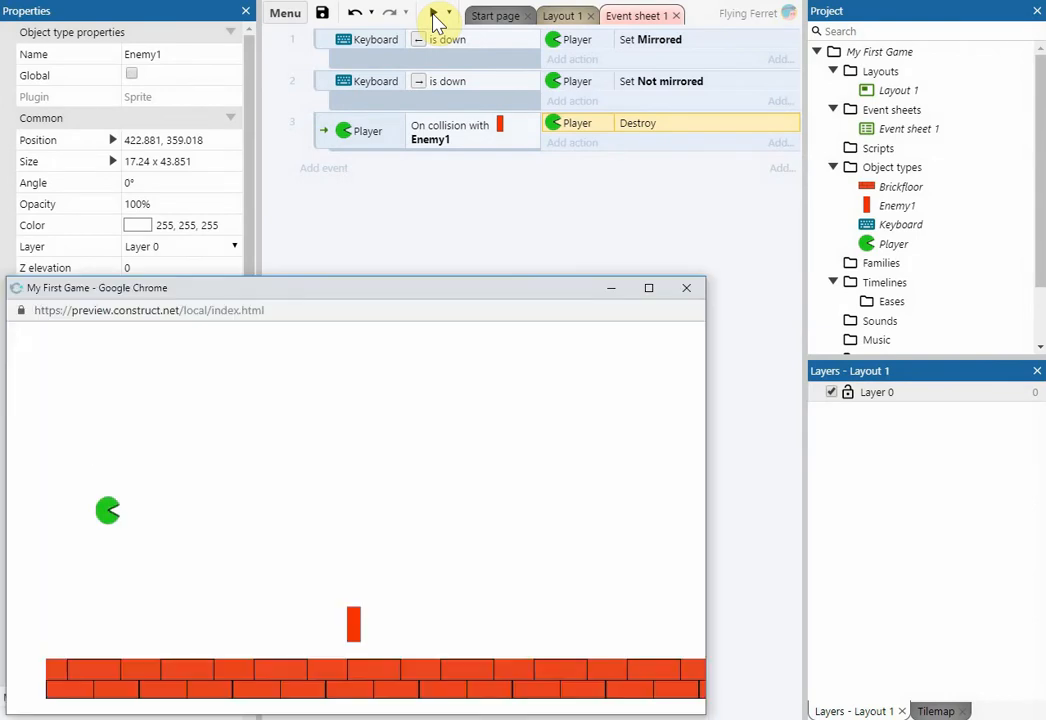